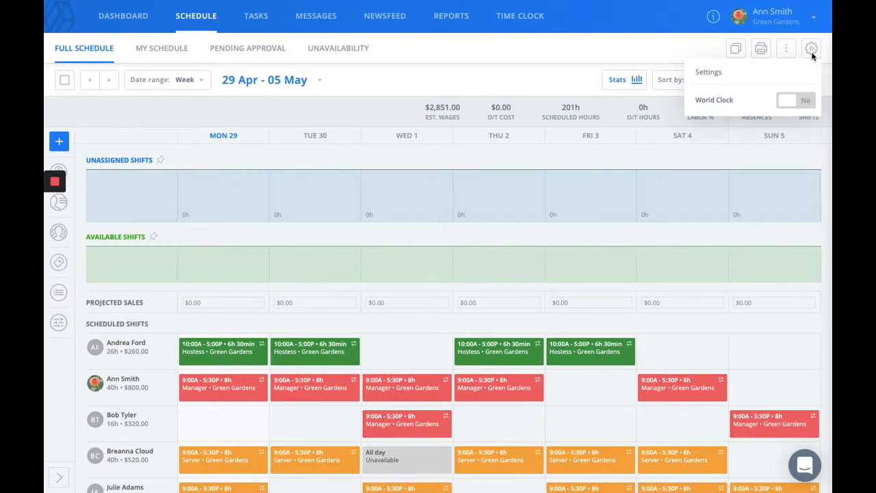
# Turn World Clock on in schedule settings to show America/New_York times, then dismiss the panel.
pyautogui.click(795, 100)
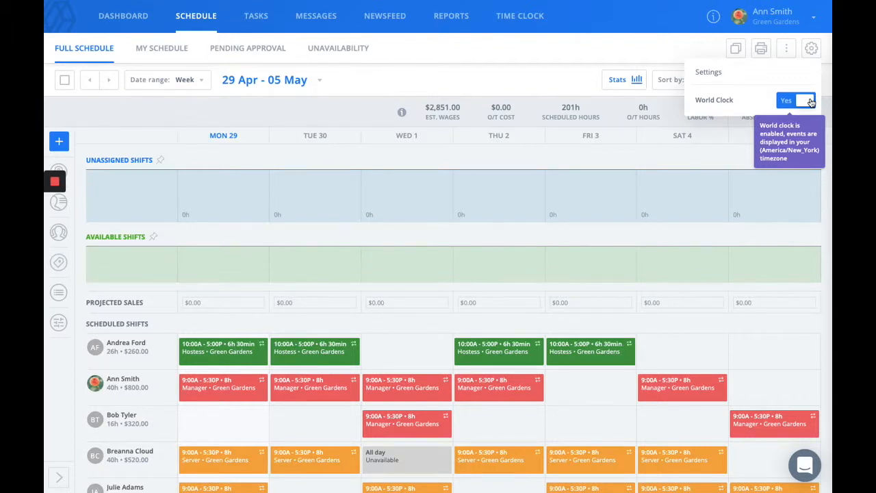
pyautogui.click(660, 62)
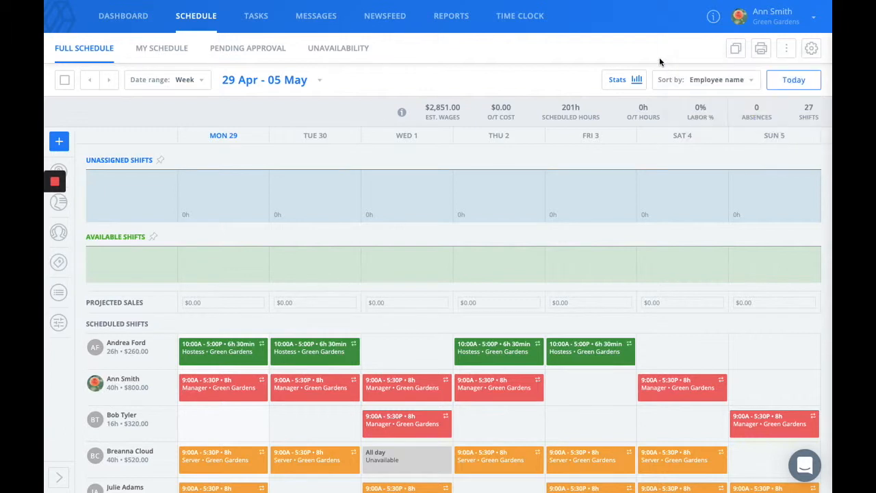
pyautogui.moveTo(735, 48)
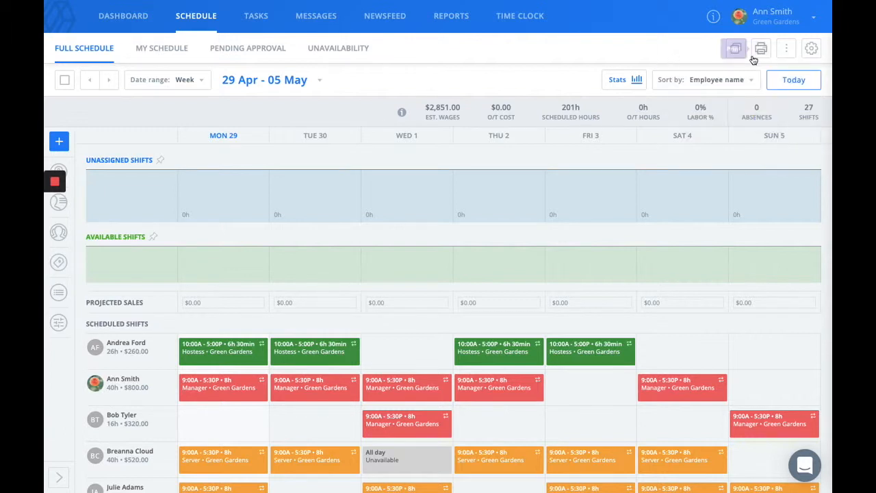
# Choose 'Save schedule to template' from the More options menu for the Apr 29–May 05 week.
pyautogui.click(784, 48)
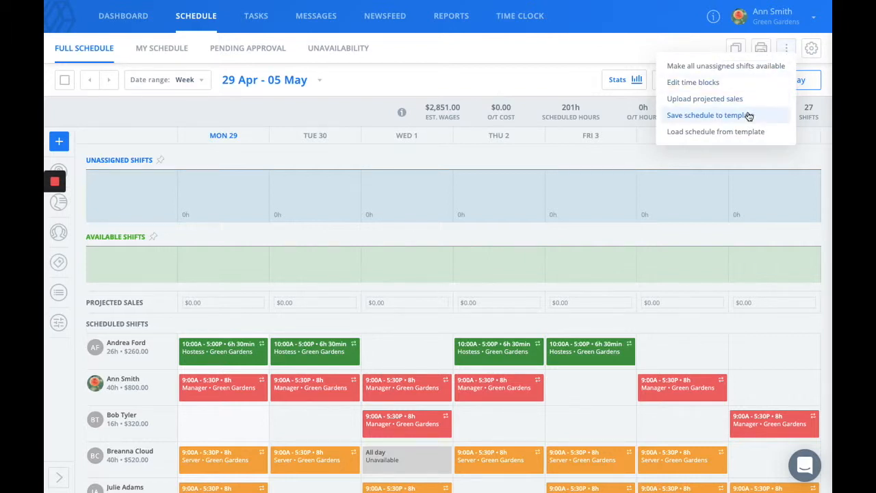
pyautogui.click(715, 115)
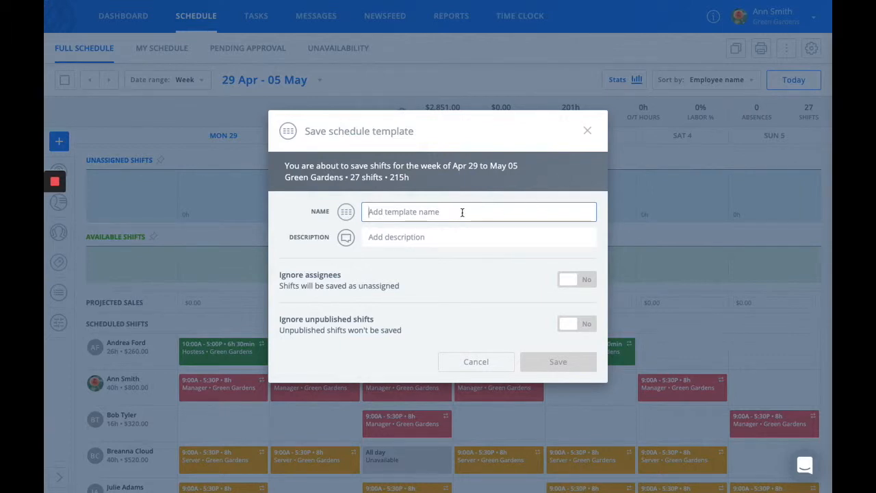
# Focus the template Description field, then close the Save schedule template dialog unsaved.
pyautogui.click(479, 237)
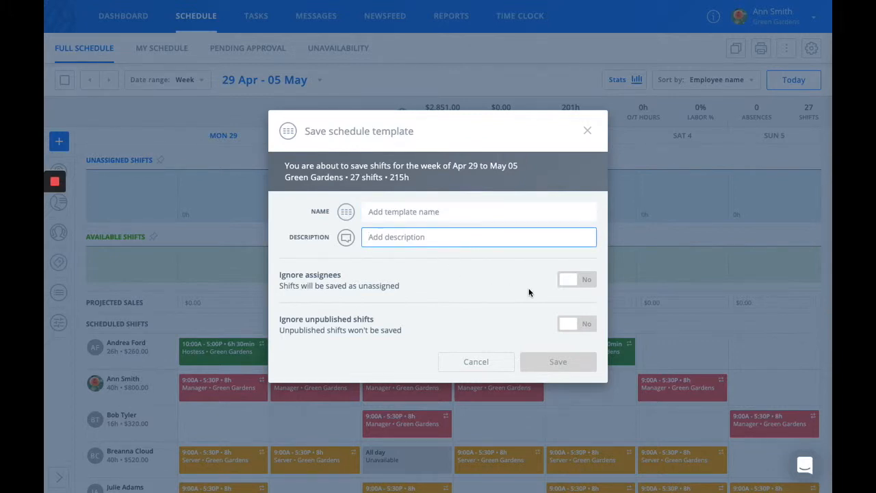
pyautogui.moveTo(577, 282)
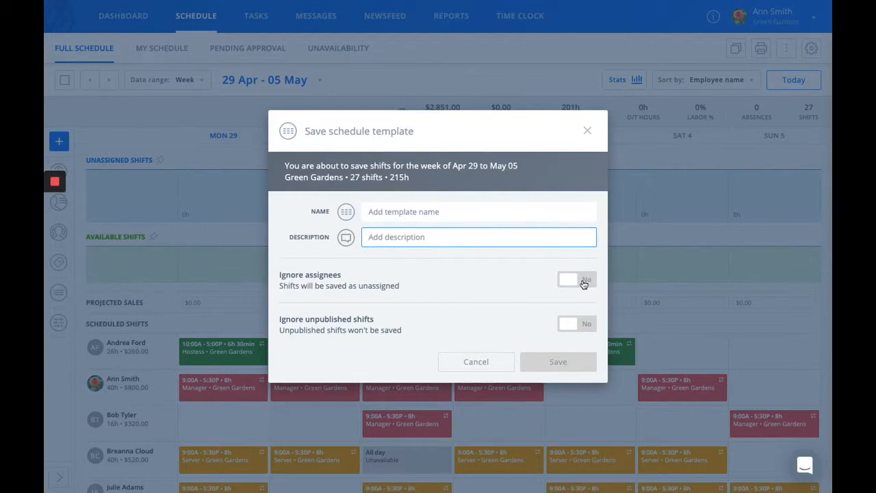
pyautogui.moveTo(587, 330)
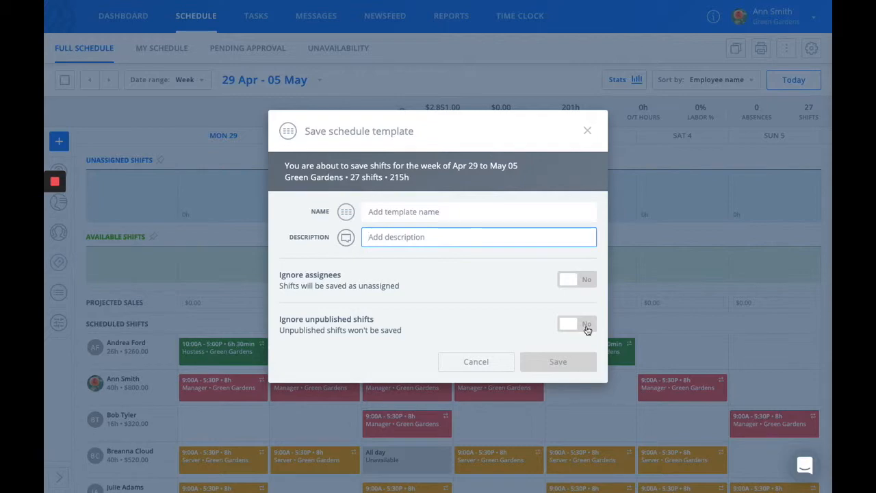
pyautogui.click(477, 362)
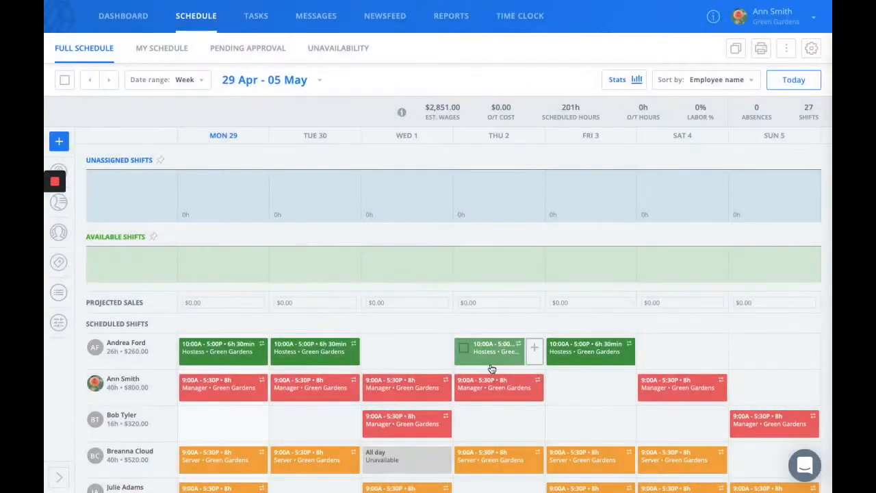
pyautogui.click(783, 48)
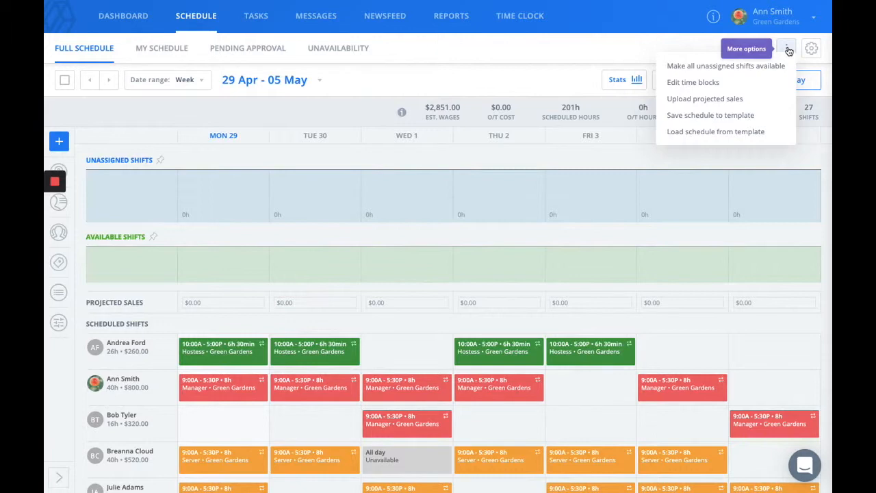
pyautogui.click(715, 131)
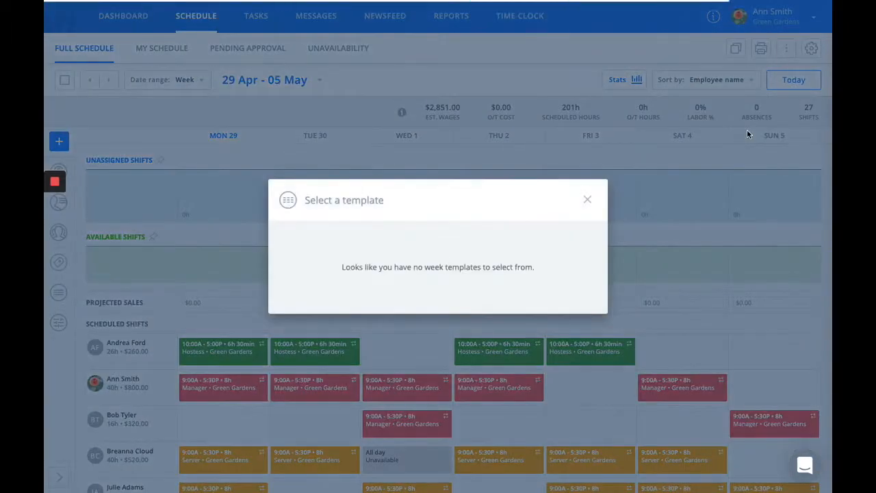
pyautogui.moveTo(423, 267)
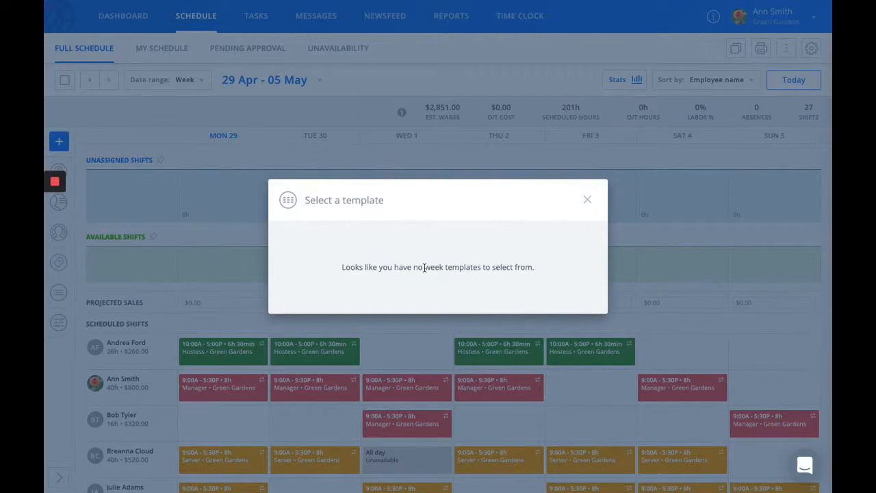
pyautogui.moveTo(585, 214)
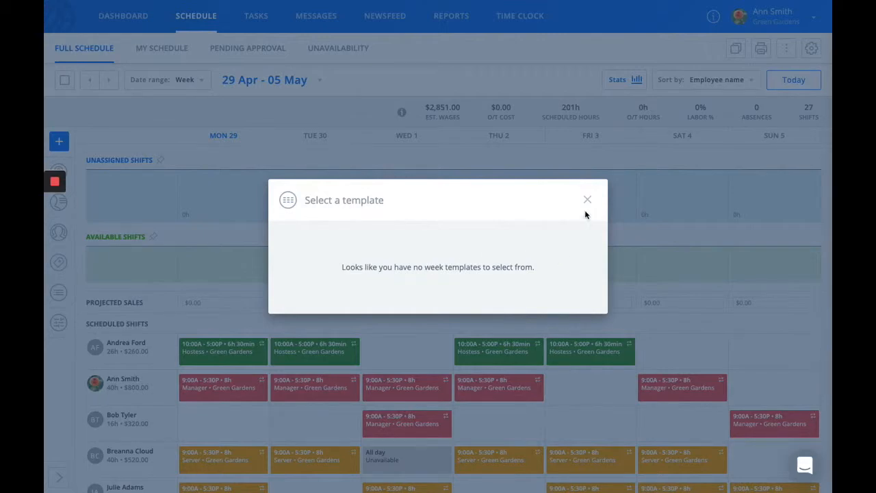
pyautogui.click(587, 199)
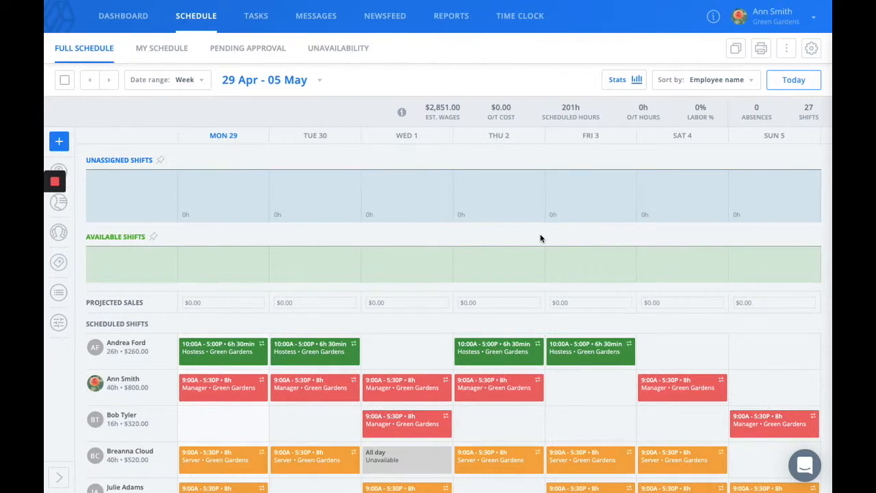
pyautogui.moveTo(737, 49)
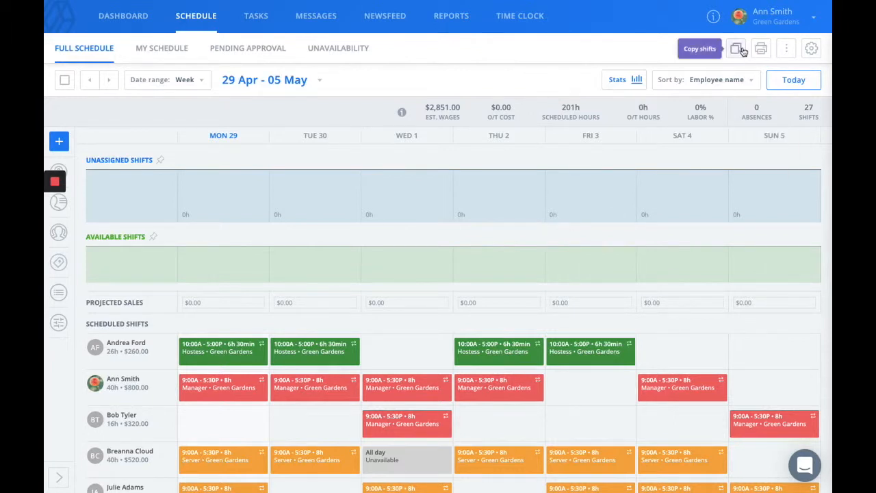
# Pick source week Apr 22 and target May 13 in Copy shifts, close it, then open PDF printout options.
pyautogui.click(700, 47)
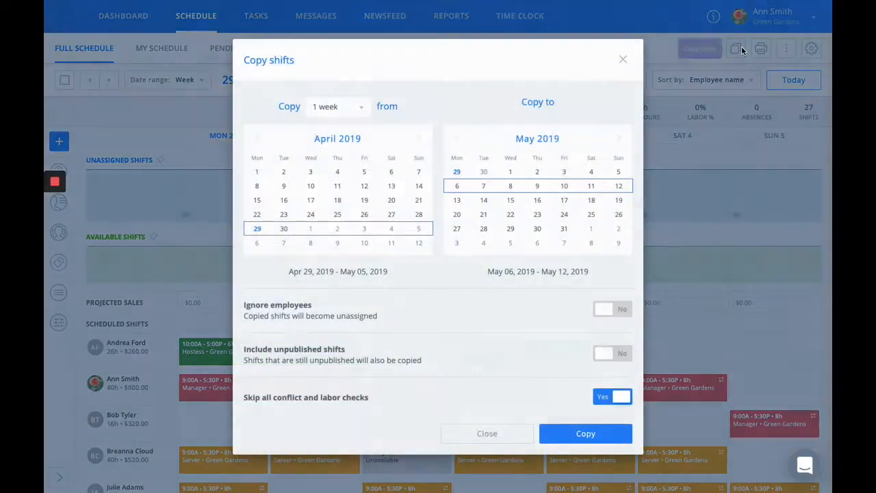
pyautogui.click(338, 215)
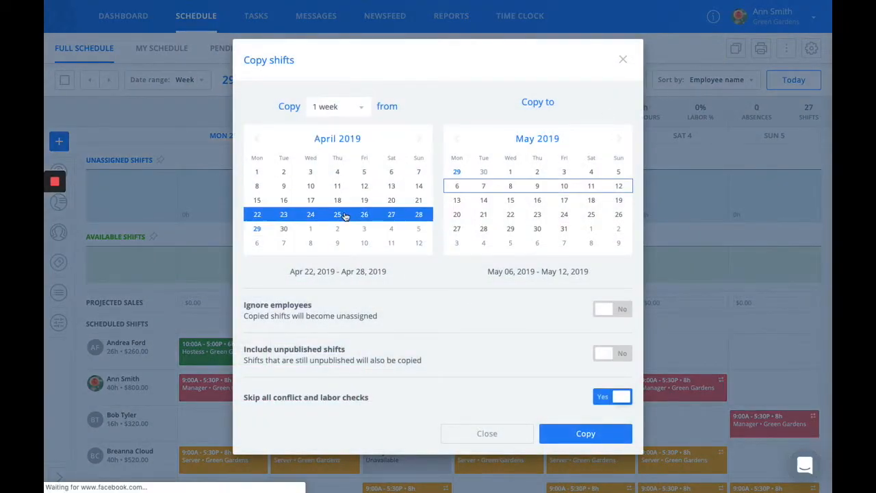
pyautogui.click(510, 199)
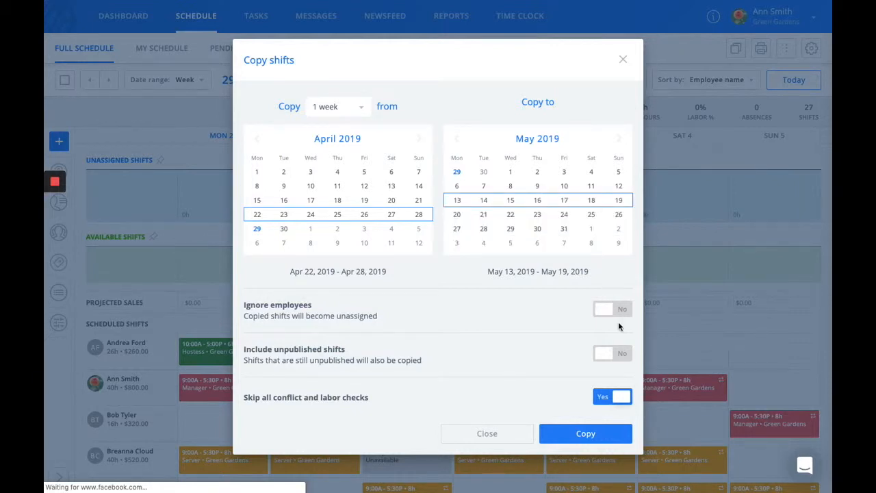
pyautogui.moveTo(591, 329)
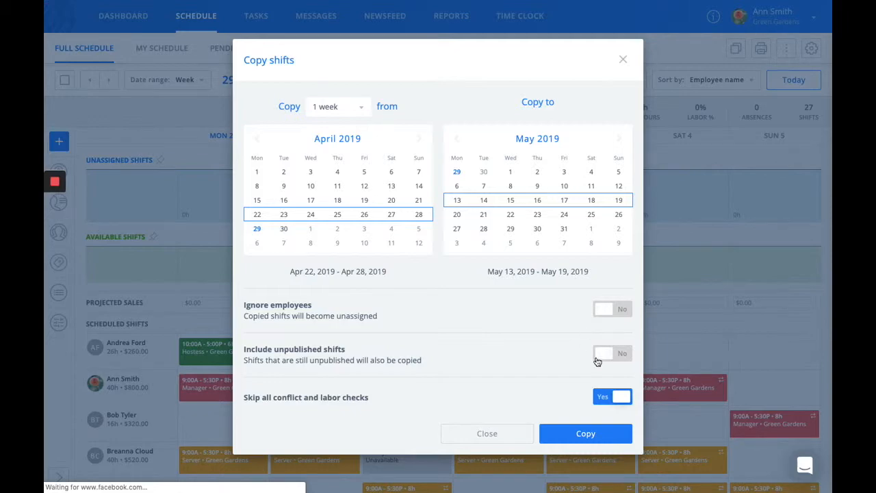
pyautogui.click(585, 433)
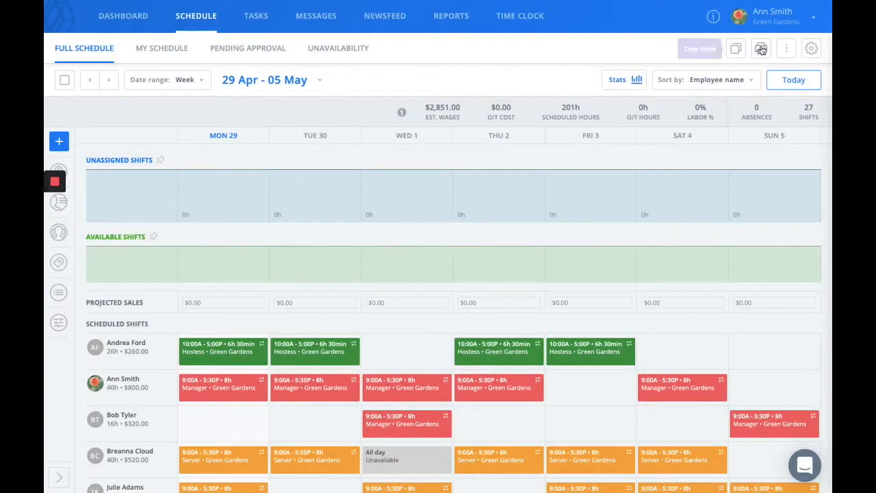
pyautogui.click(762, 48)
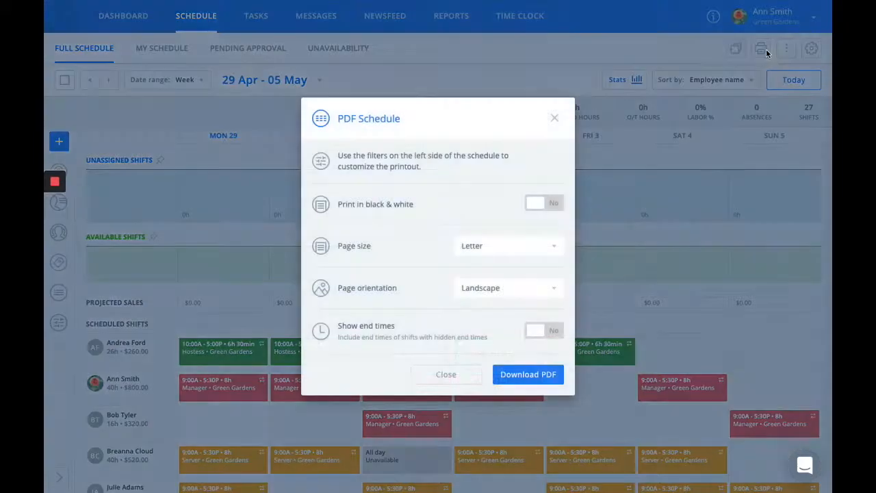